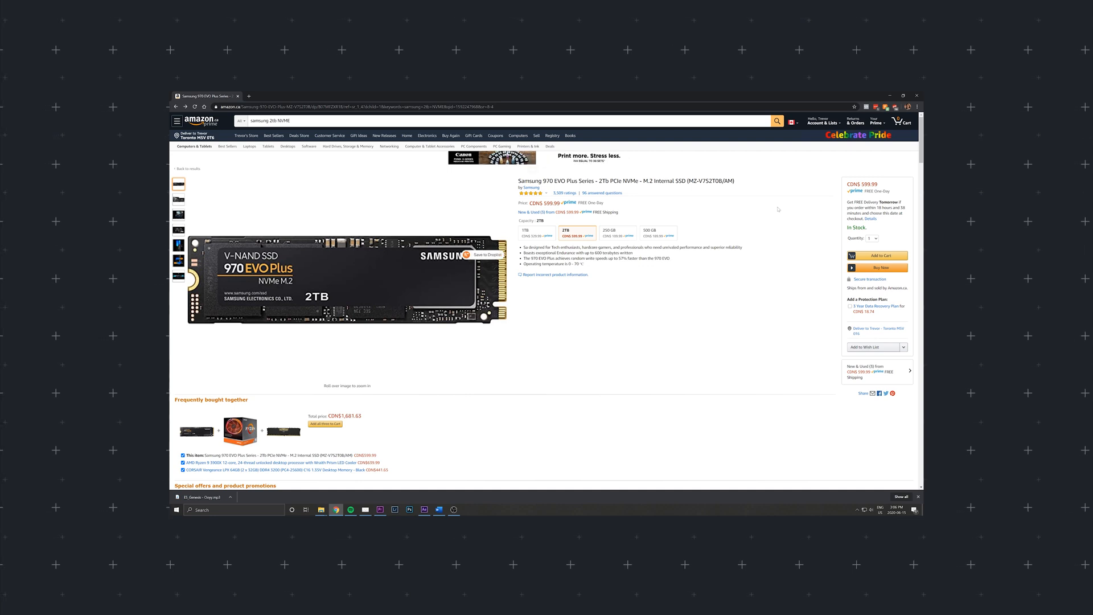
Step: Open the Samsung 860 EVO 2TB SATA SSD listing (CDN$479.99) from the 'samsung 2tb ssd' results
{"action": "scroll", "scroll_direction": "down", "scroll_amount": 3}
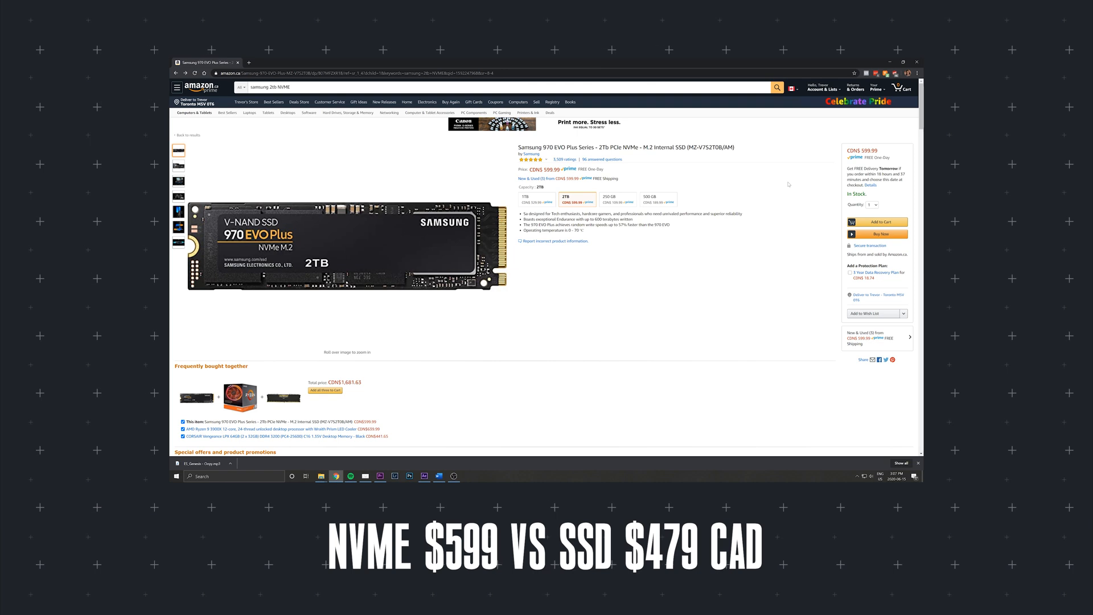
{"action": "scroll", "scroll_direction": "down", "scroll_amount": 3}
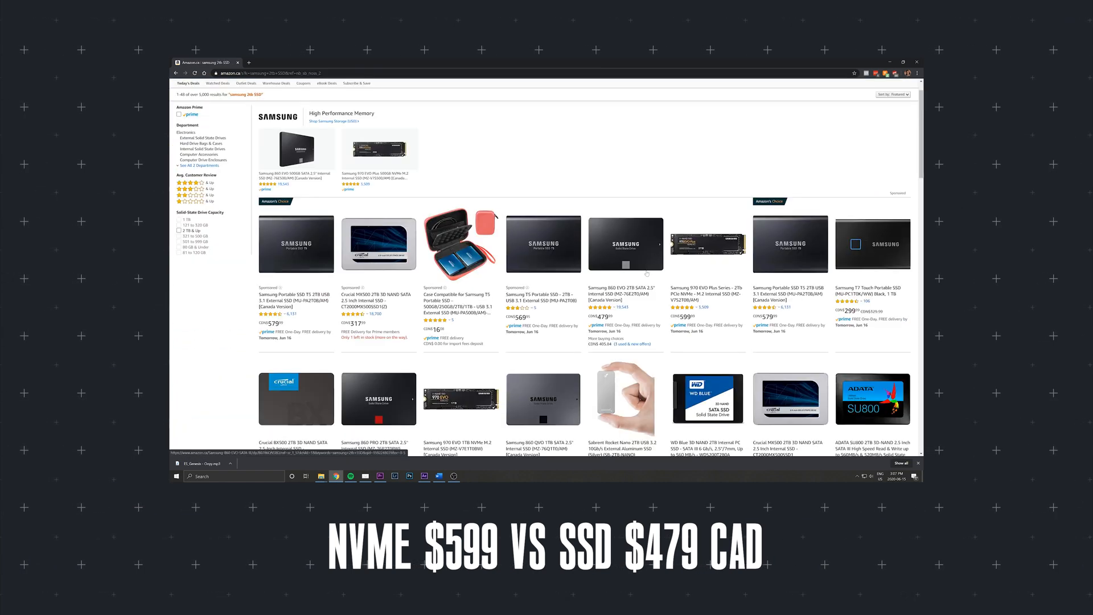
{"action": "left_click", "coordinate": [625, 244]}
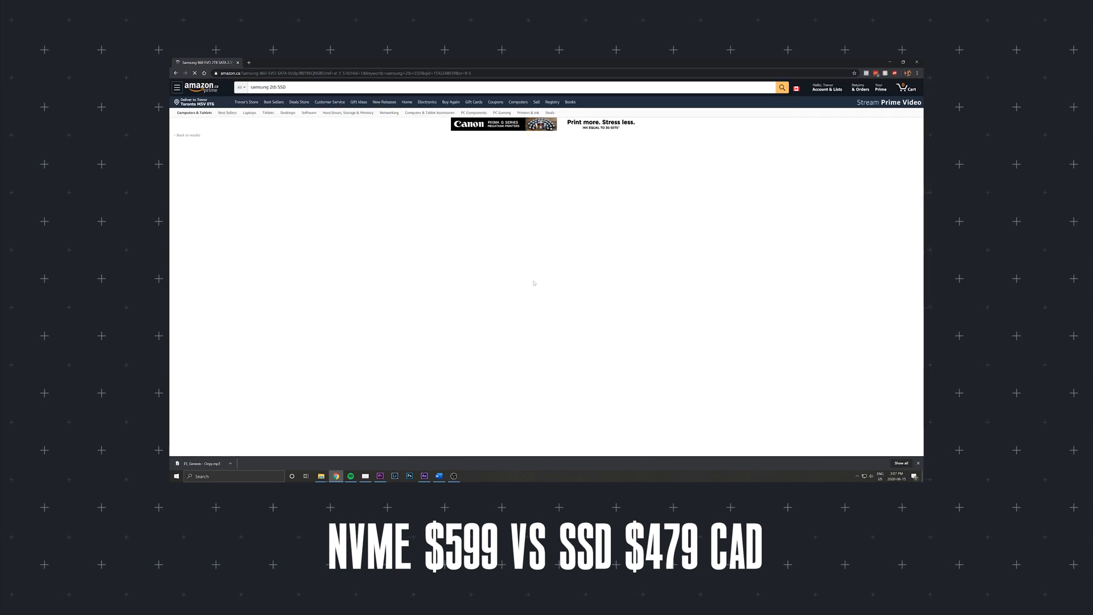
{"action": "left_click", "coordinate": [194, 73]}
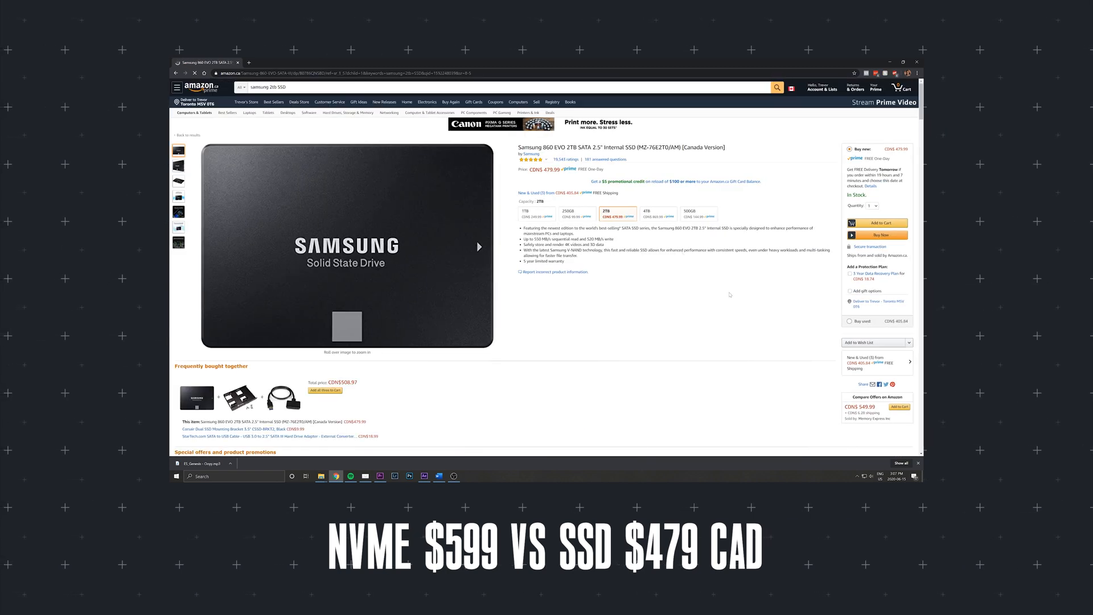